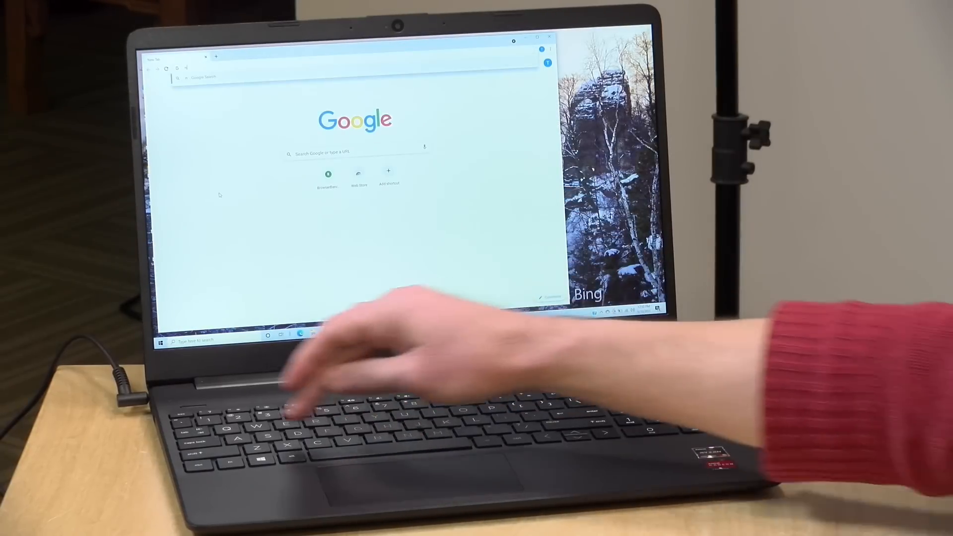
Navigate via 'nasa' in the address bar to the NASA article on watering plants in space.
type("nasa.gov/feature/glenn/2021/project-examines-how-to-water-plants-in-space")
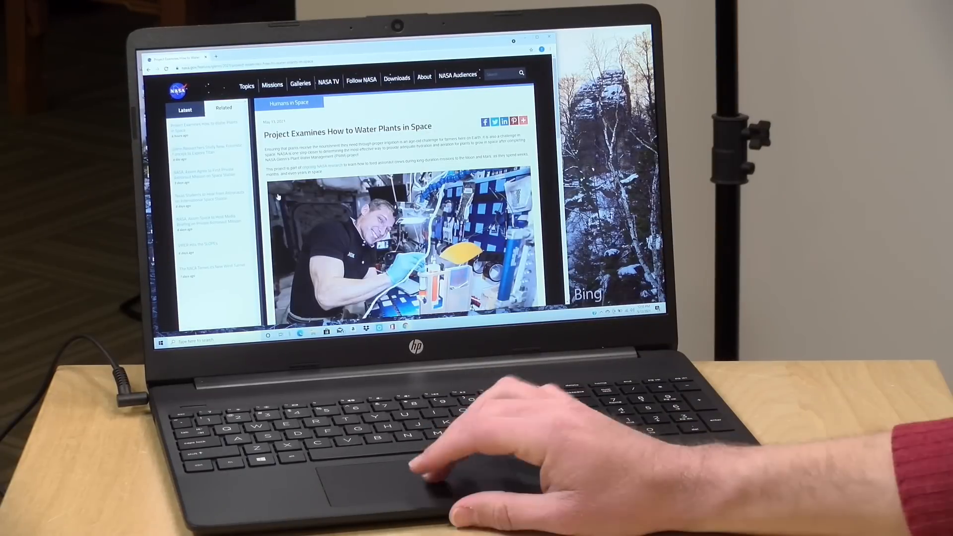
From the Missions menu, go to NASA's Artemis Program page showing 'Twin Sister of Apollo'.
scroll("down", 3)
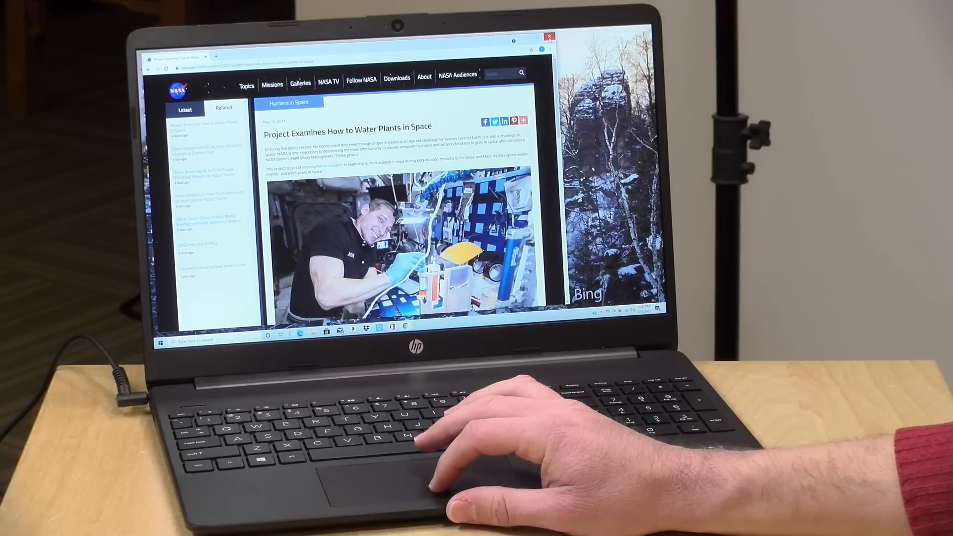
left_click(300, 84)
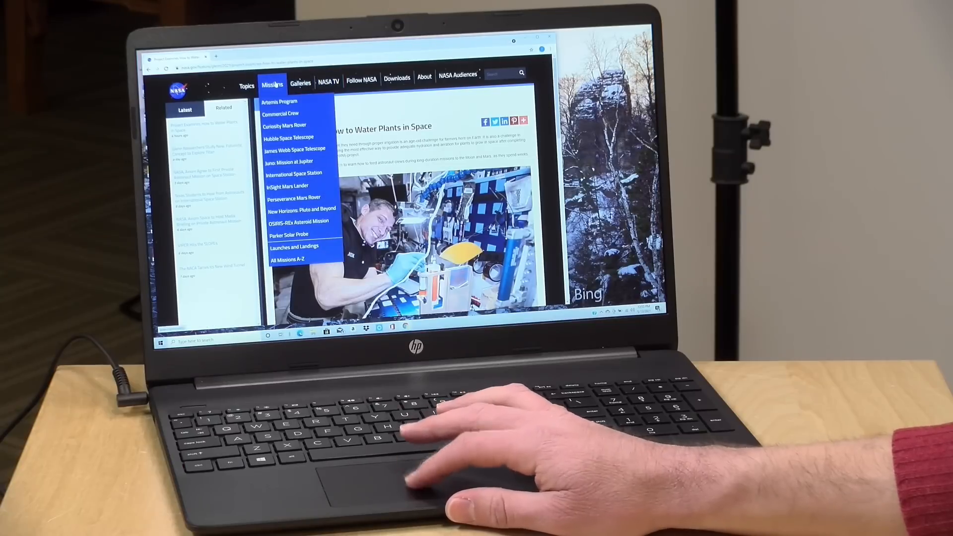
left_click(280, 101)
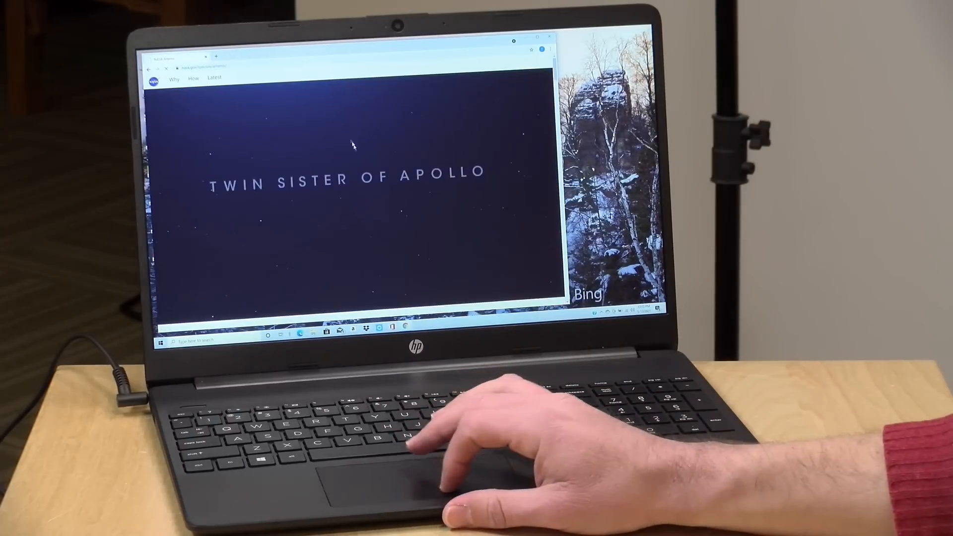